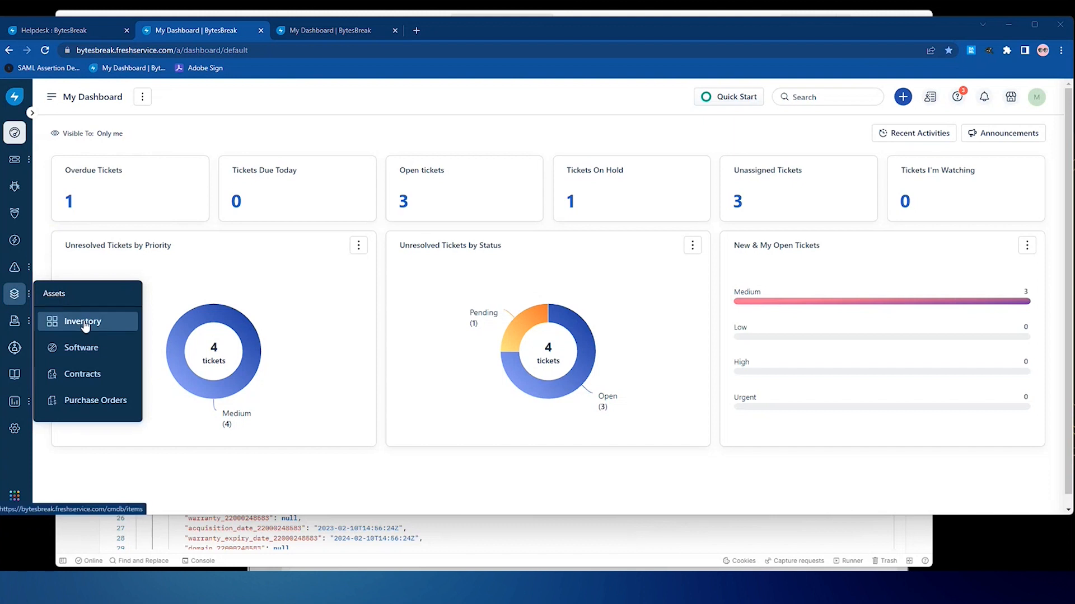
Step: Reach the Dell Monitor asset's detail page through Assets > Inventory
{"action": "left_click", "coordinate": [82, 321]}
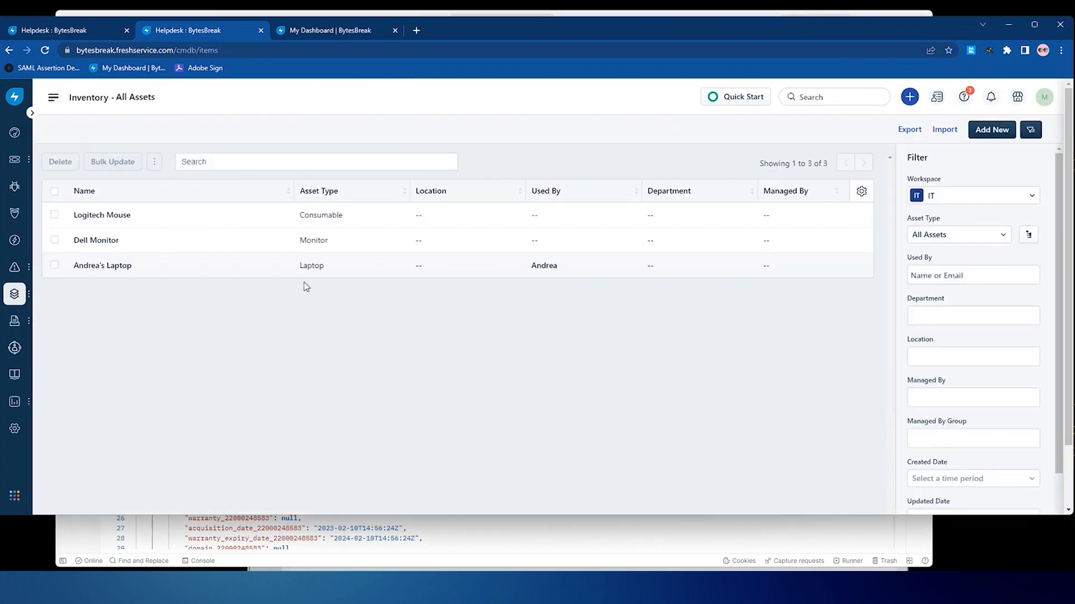
{"action": "left_click", "coordinate": [96, 239]}
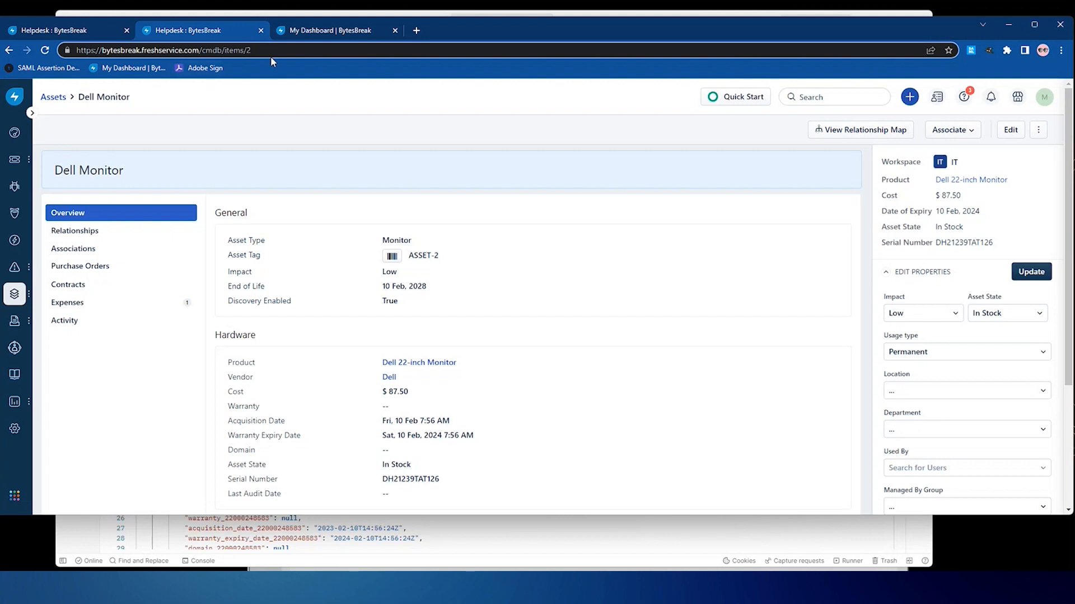
Step: View the Dell Monitor asset as raw config_item JSON by appending .json to its URL
{"action": "type", "text": ".json"}
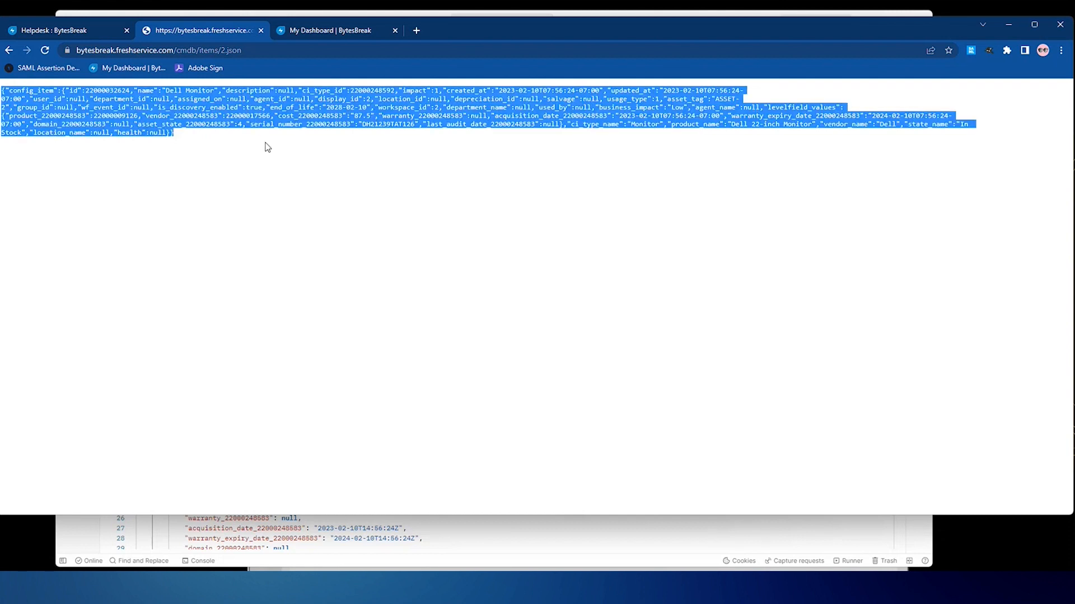
{"action": "mouse_move", "coordinate": [603, 313]}
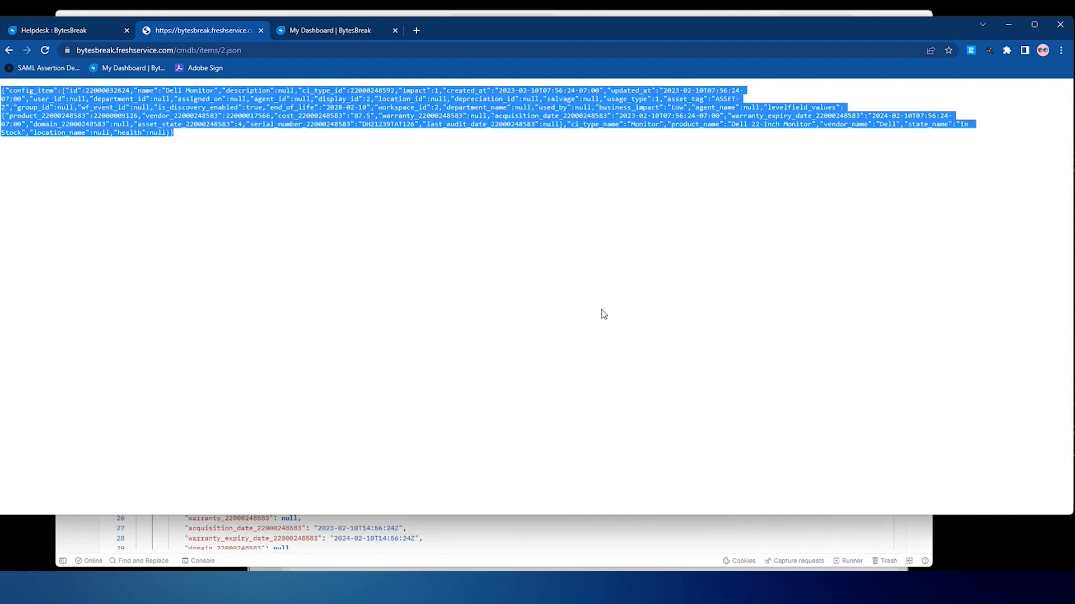
{"action": "mouse_move", "coordinate": [475, 539]}
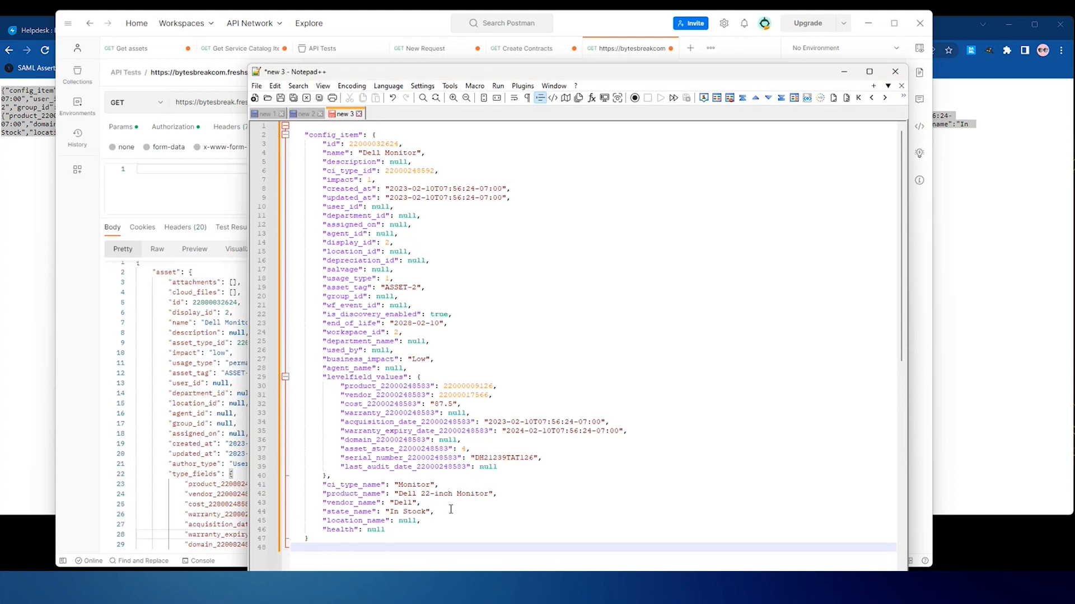
{"action": "mouse_move", "coordinate": [309, 151]}
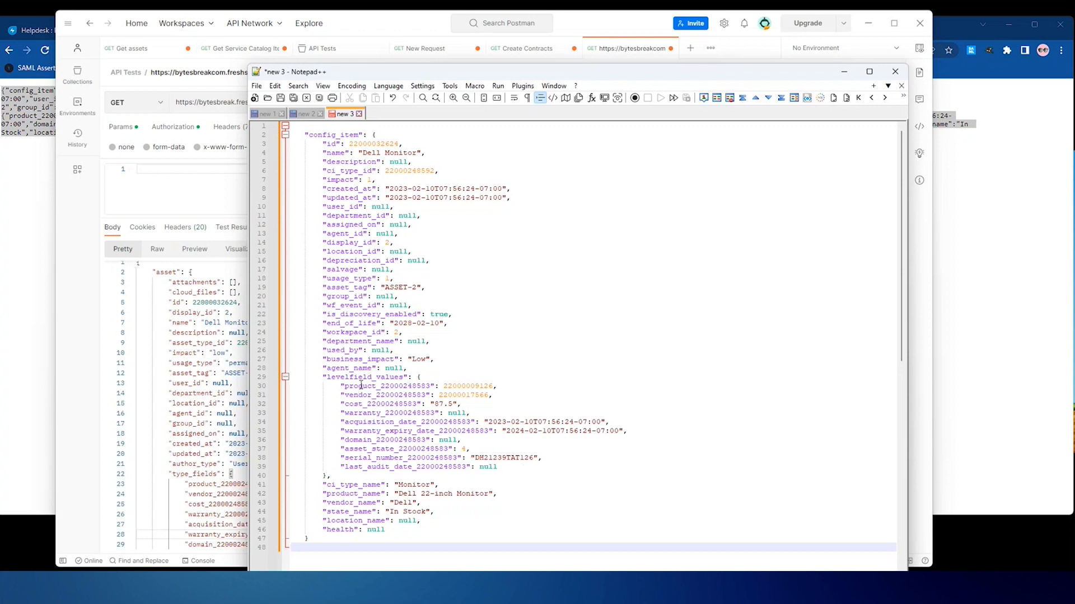
{"action": "mouse_move", "coordinate": [410, 386]}
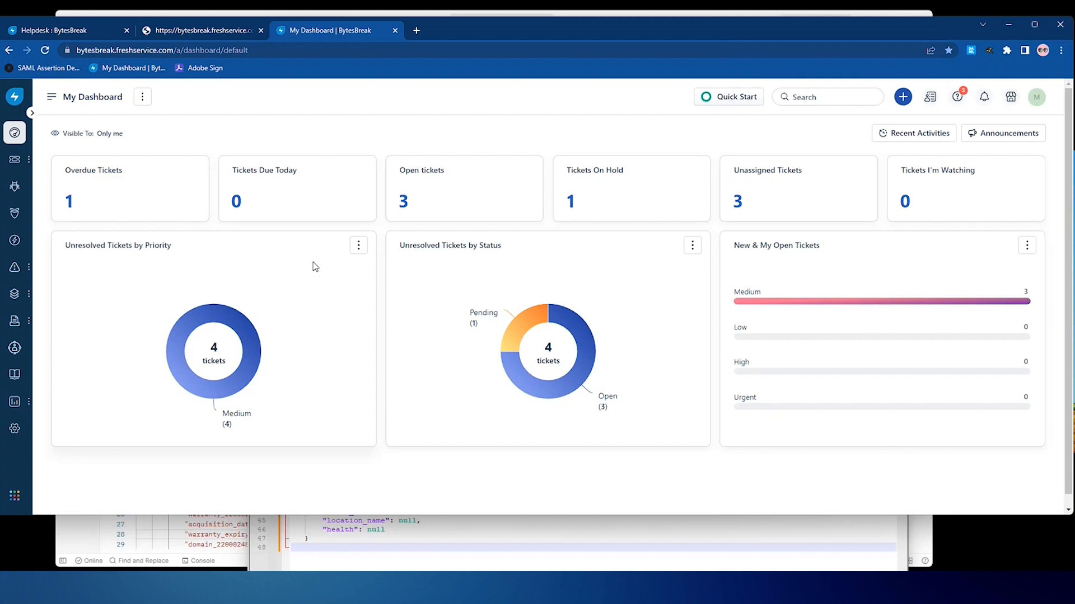
{"action": "mouse_move", "coordinate": [170, 294]}
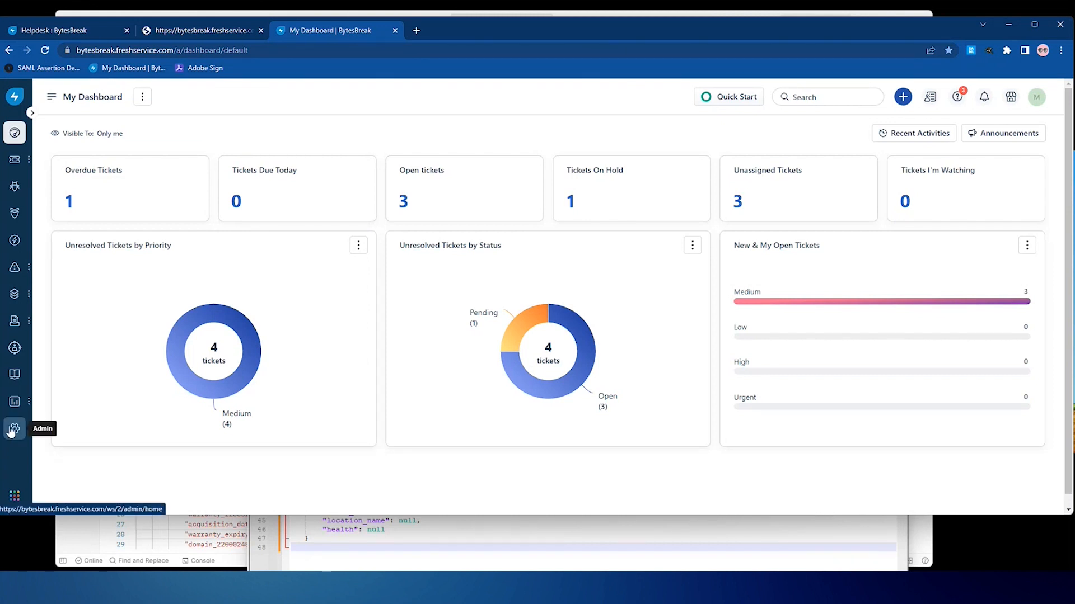
Step: From Admin > Service Catalog, show Adobe Illustrator CC's catalog_item JSON via its .json address
{"action": "left_click", "coordinate": [13, 429]}
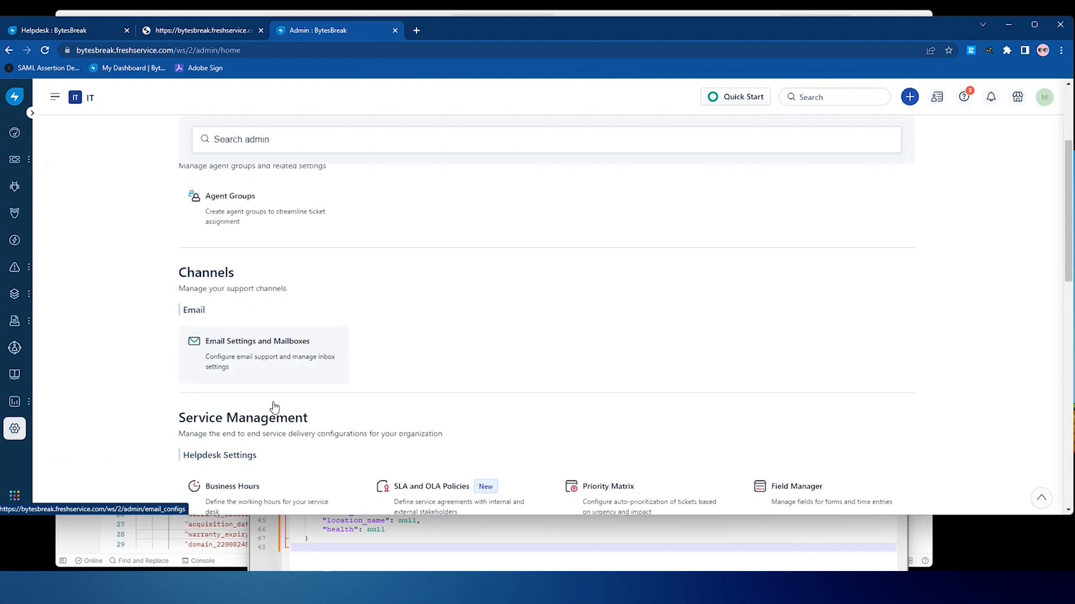
{"action": "scroll", "scroll_direction": "down", "scroll_amount": 3}
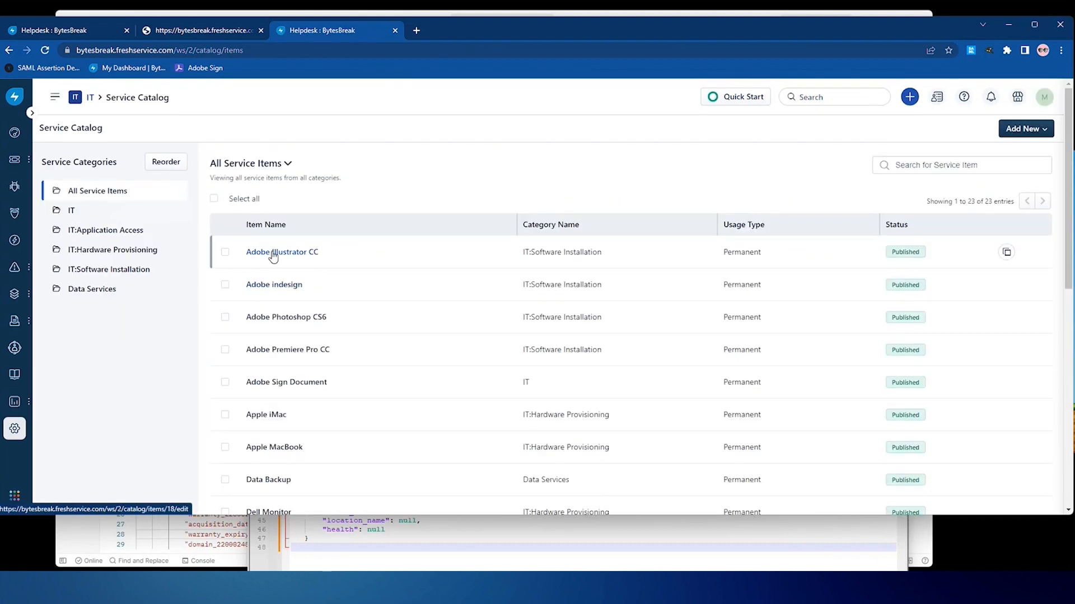
{"action": "left_click", "coordinate": [281, 252]}
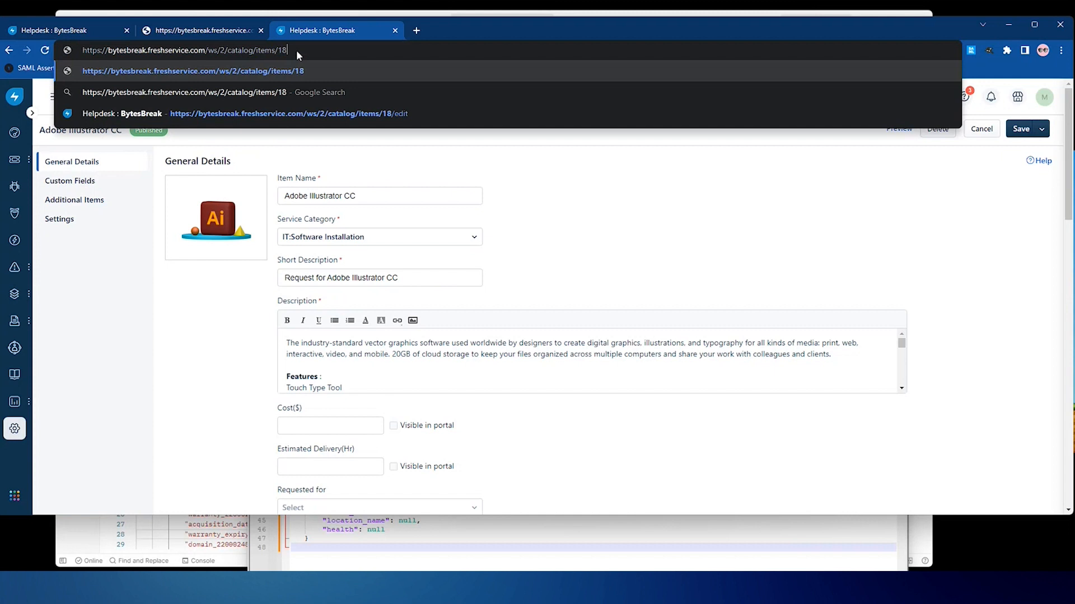
{"action": "type", "text": ".json"}
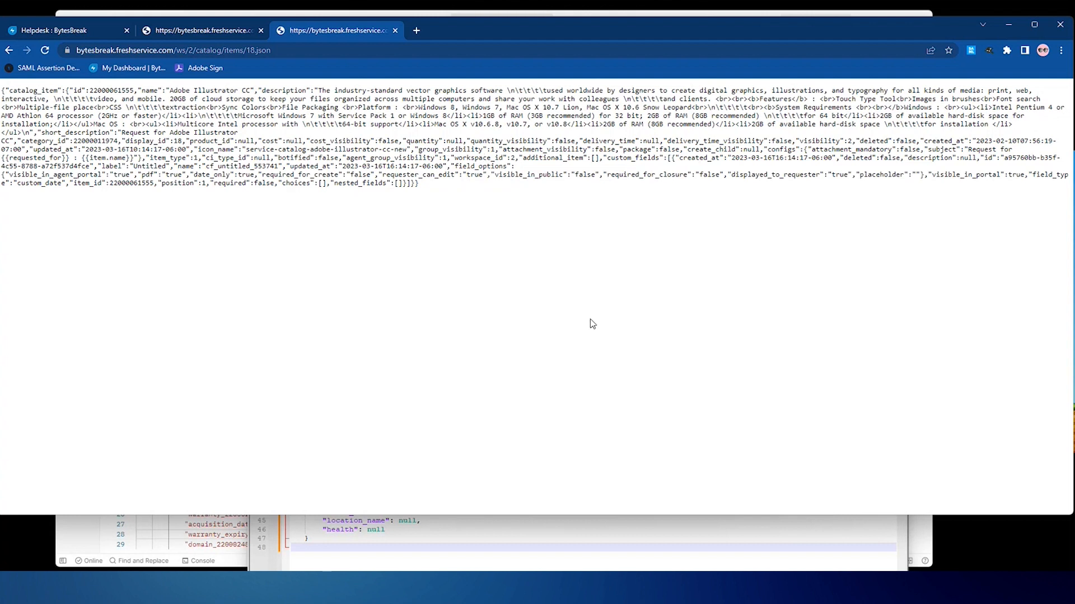
{"action": "mouse_move", "coordinate": [336, 409]}
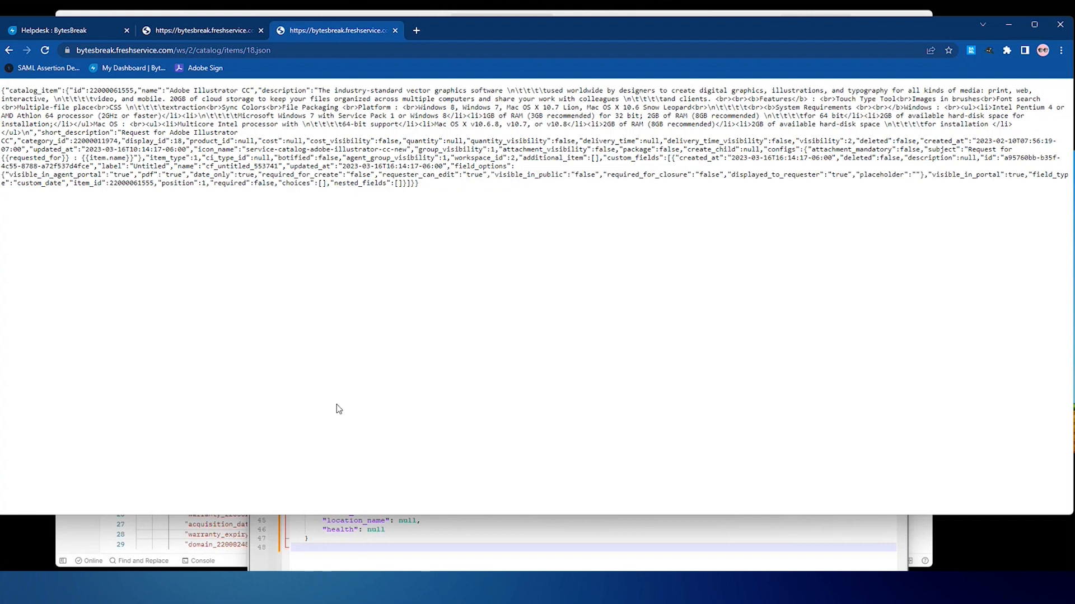
Step: Review the Testing Asset automator's Web Request response body, down to the Dell Monitor type_fields block
{"action": "left_click", "coordinate": [55, 31]}
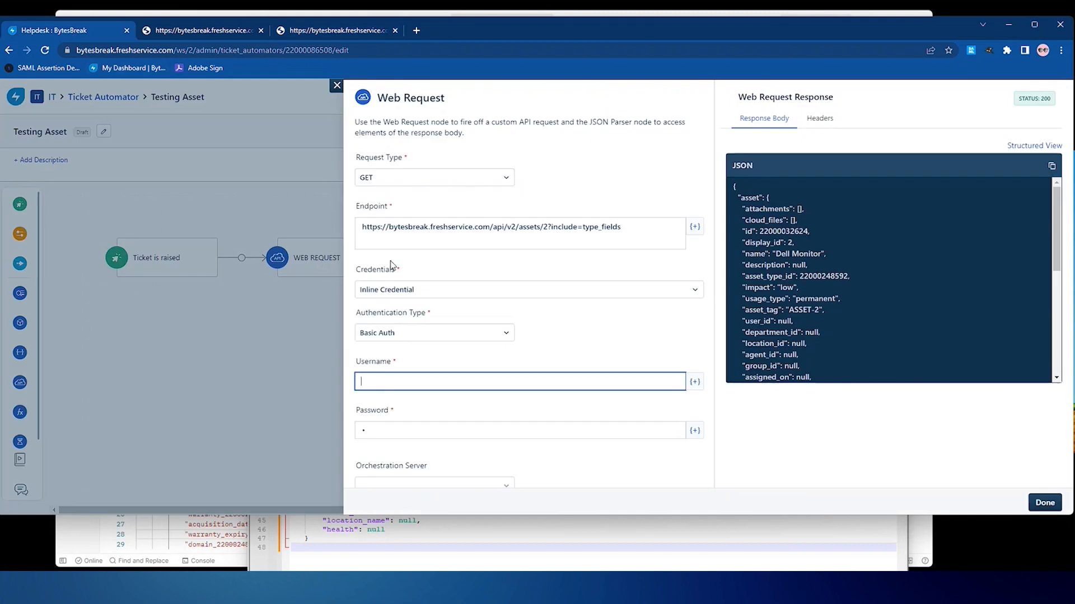
{"action": "mouse_move", "coordinate": [534, 274]}
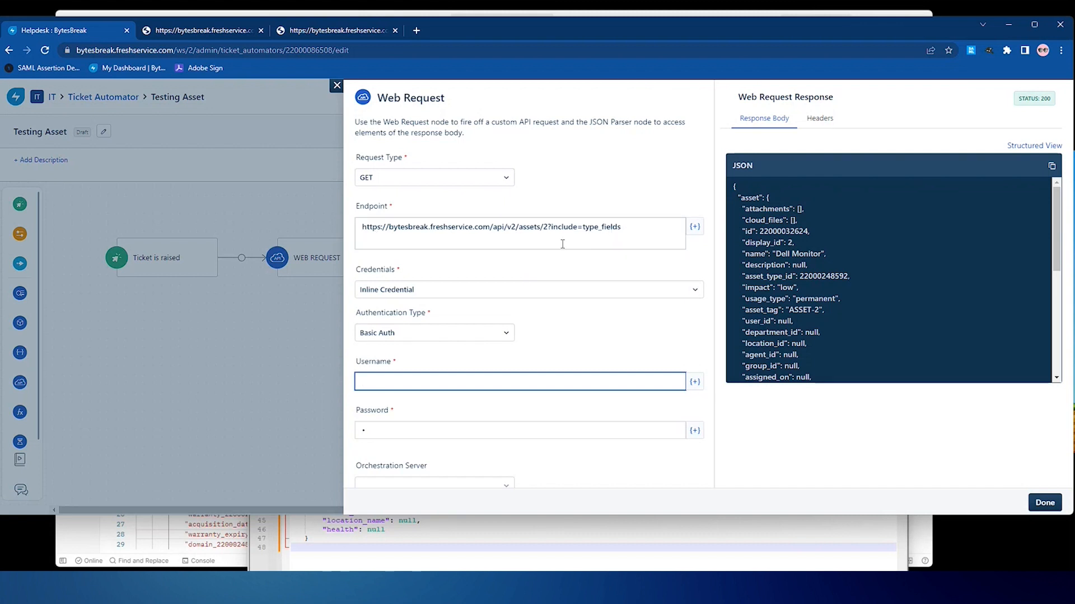
{"action": "left_click", "coordinate": [520, 382]}
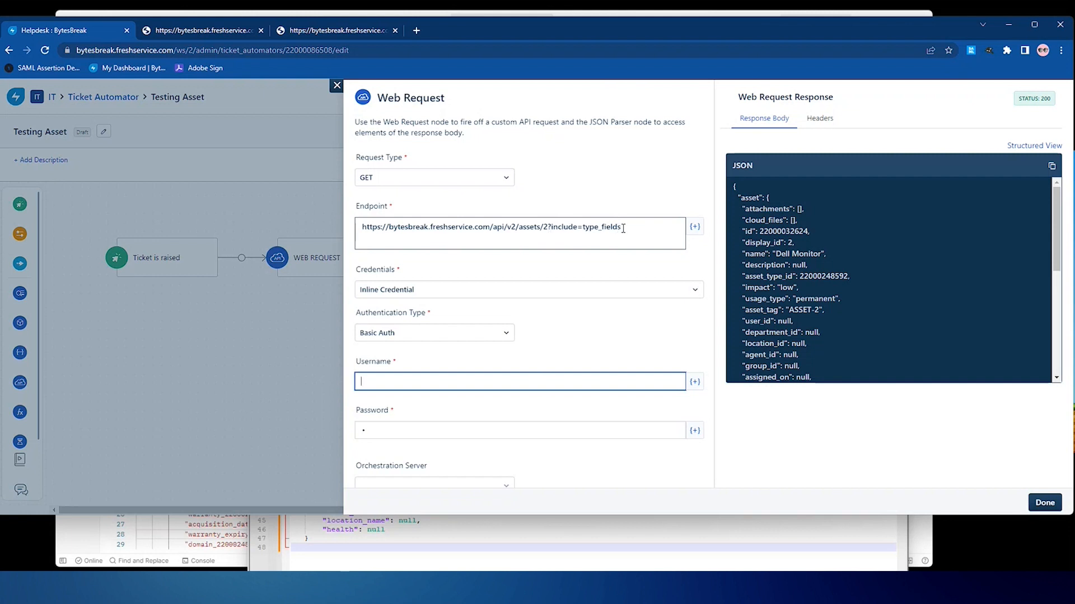
{"action": "mouse_move", "coordinate": [654, 233]}
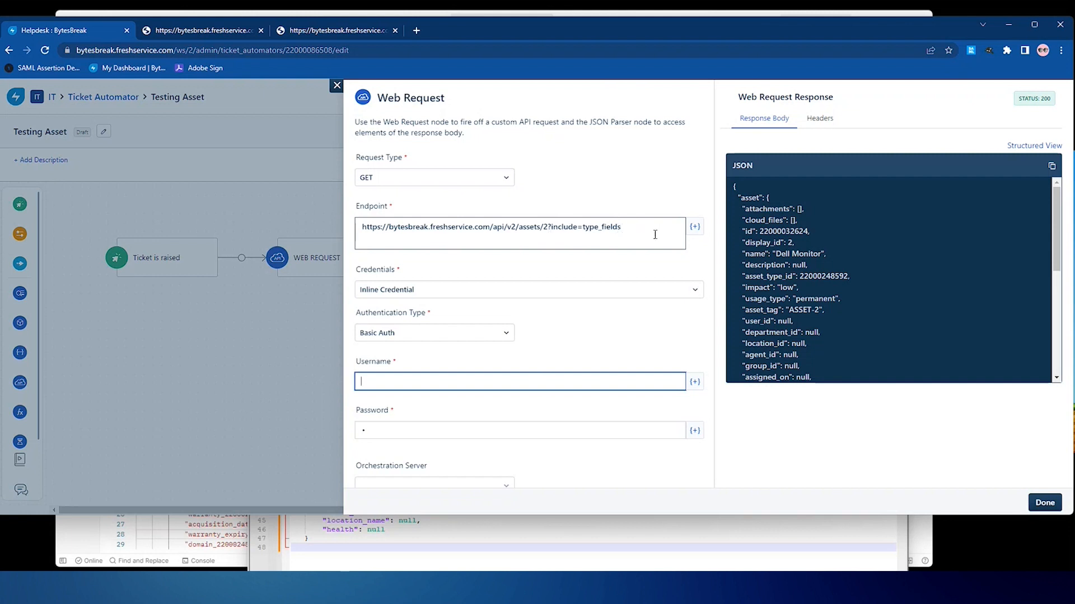
{"action": "scroll", "scroll_direction": "down", "scroll_amount": 3}
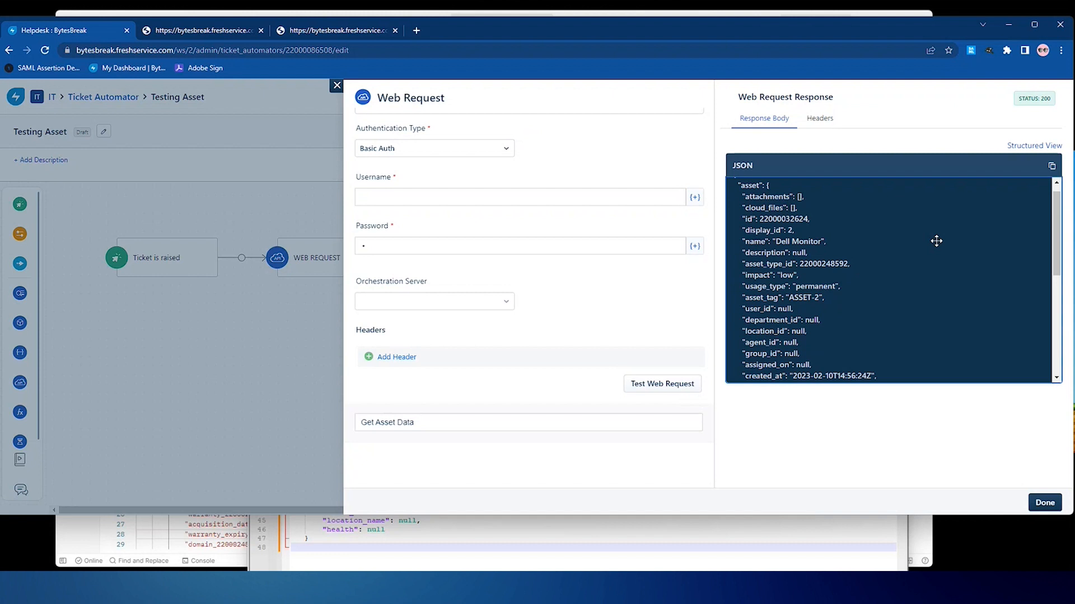
{"action": "scroll", "scroll_direction": "down", "scroll_amount": 3}
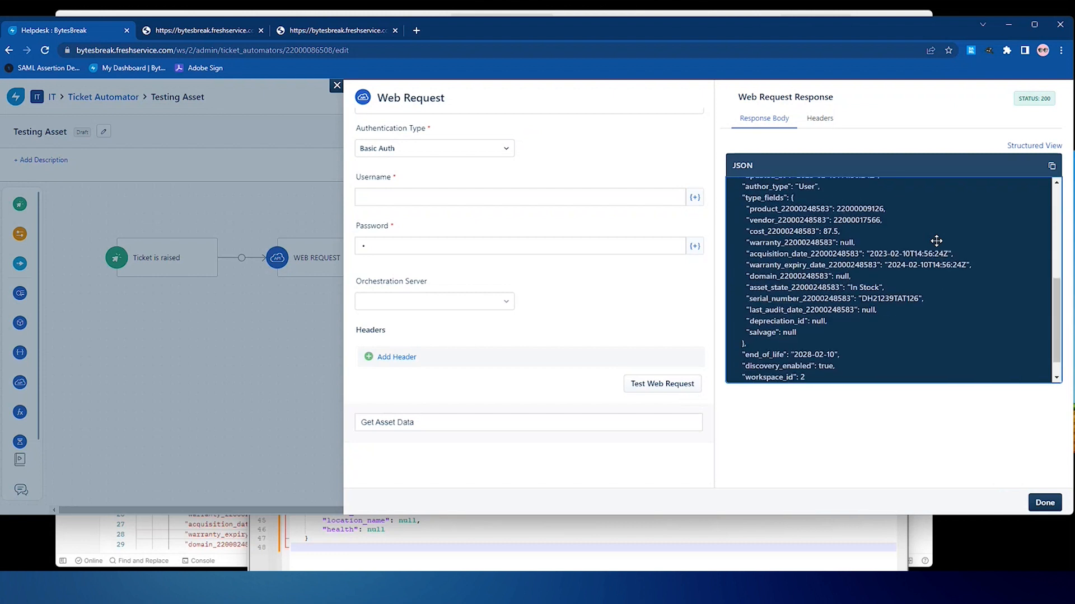
{"action": "mouse_move", "coordinate": [746, 225]}
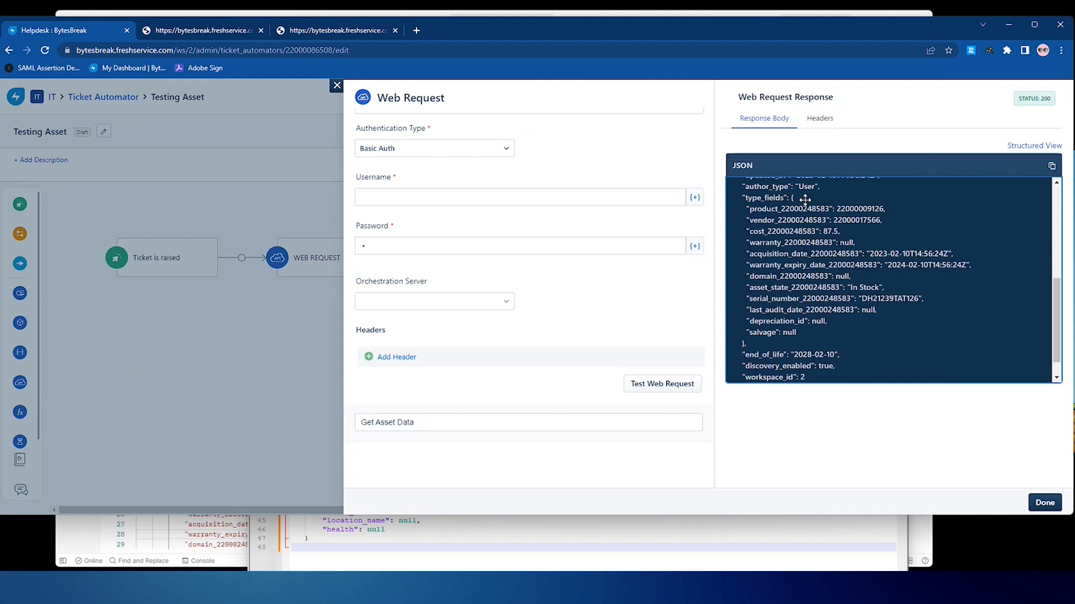
{"action": "mouse_move", "coordinate": [902, 365]}
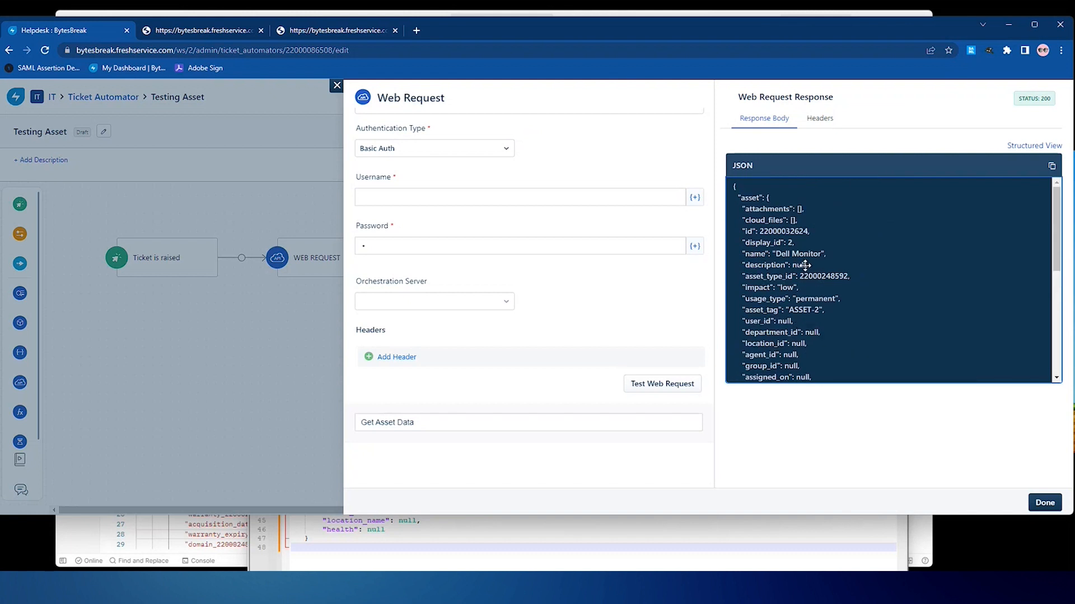
{"action": "mouse_move", "coordinate": [878, 278]}
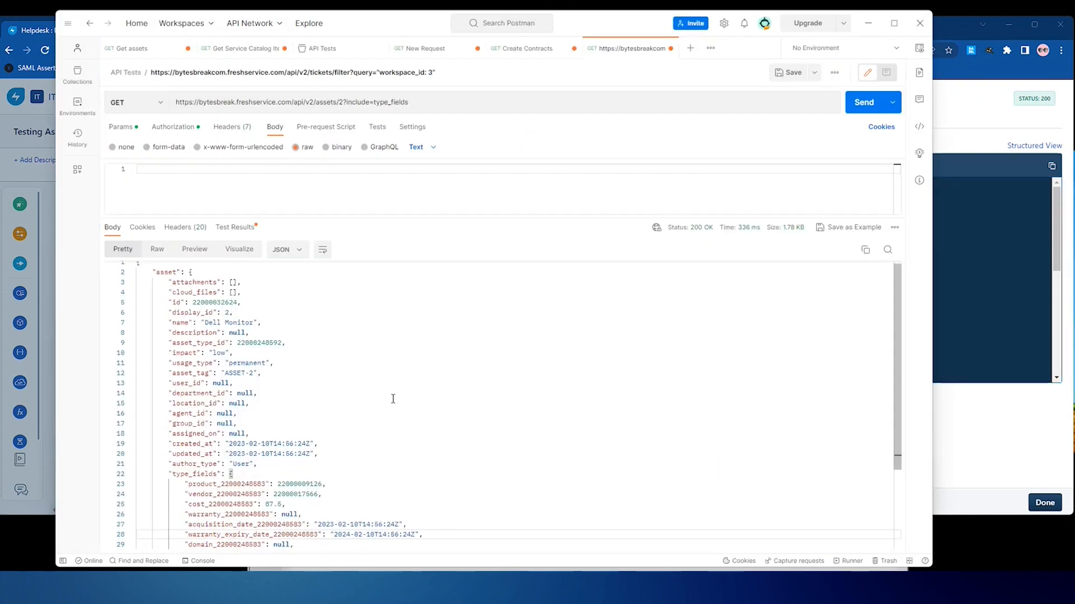
{"action": "mouse_move", "coordinate": [523, 280]}
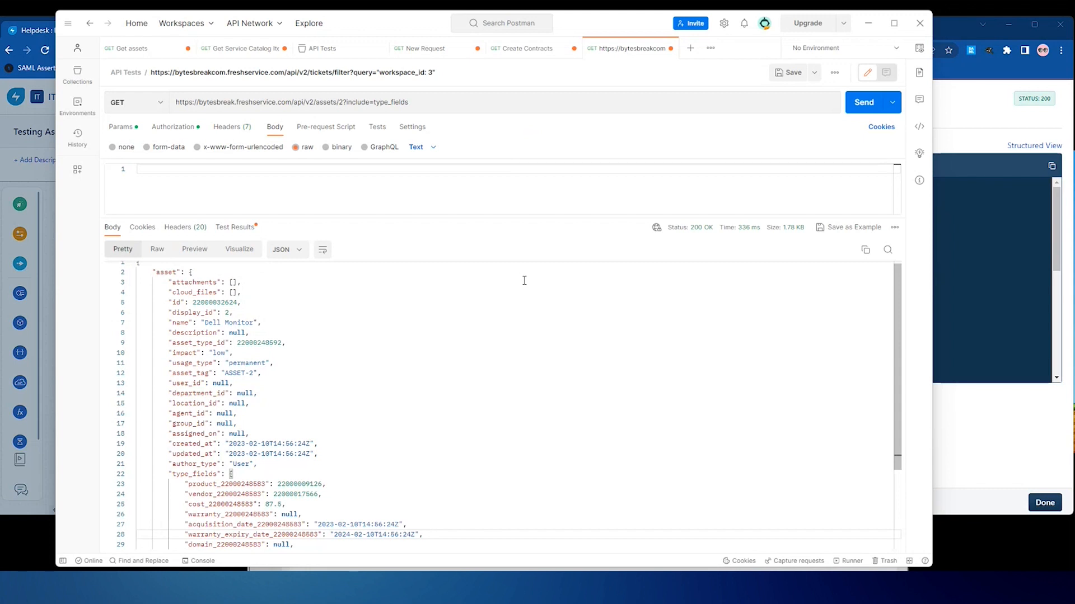
{"action": "mouse_move", "coordinate": [353, 289]}
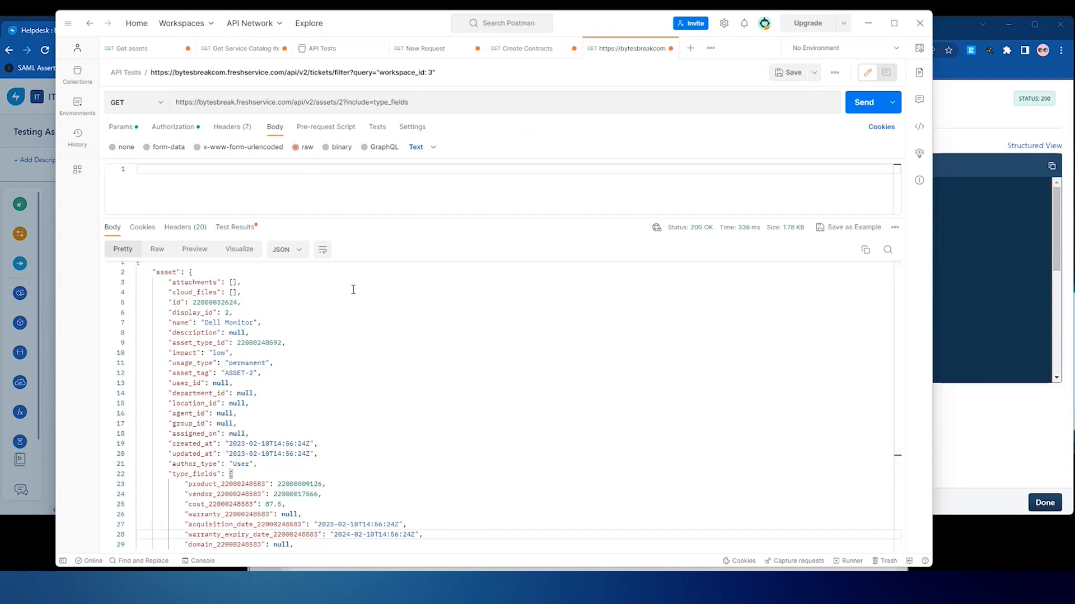
{"action": "mouse_move", "coordinate": [455, 367]}
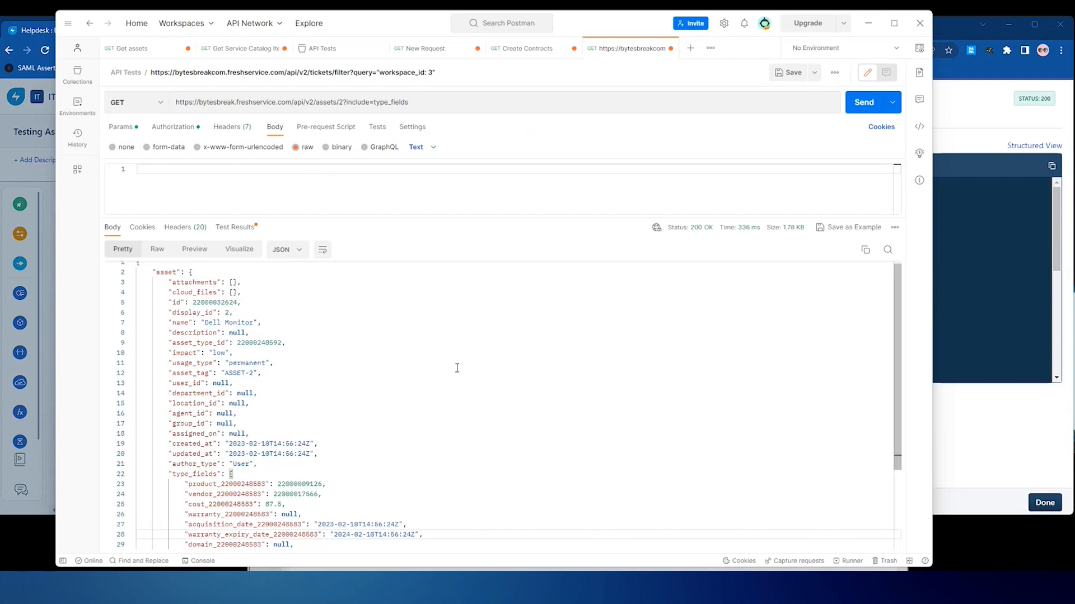
{"action": "mouse_move", "coordinate": [484, 360]}
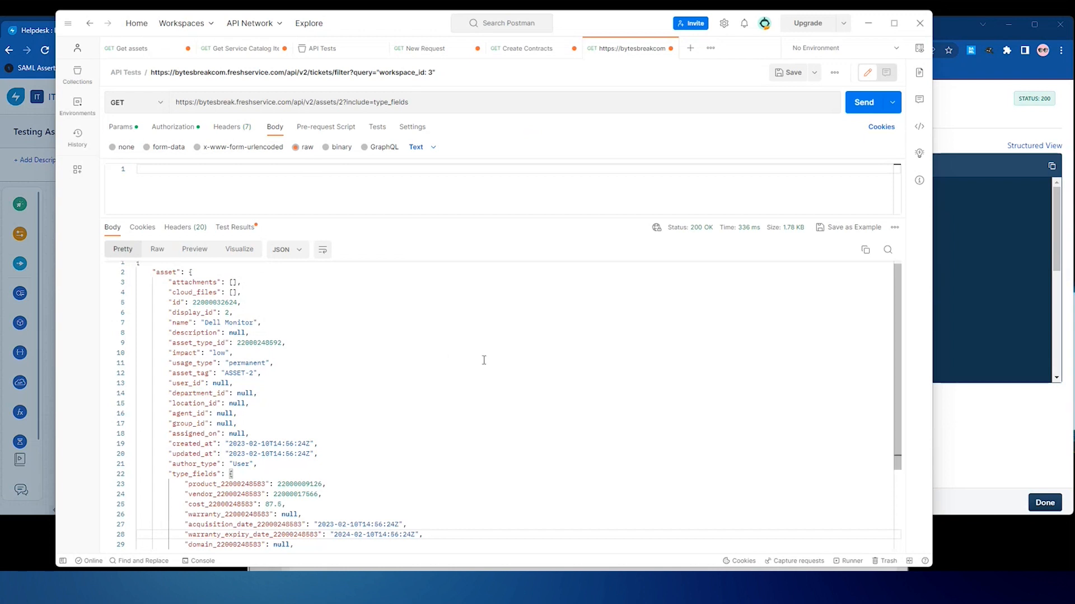
Step: Scroll through Postman's assets/2 GET response to the expanded type_fields block
{"action": "scroll", "scroll_direction": "down", "scroll_amount": 3}
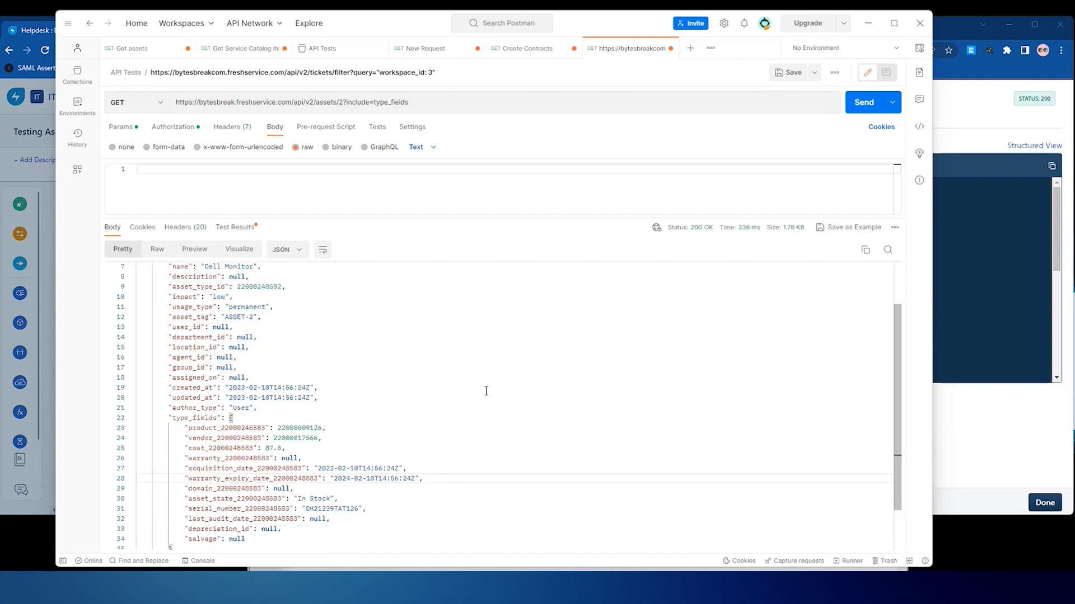
{"action": "scroll", "scroll_direction": "down", "scroll_amount": 3}
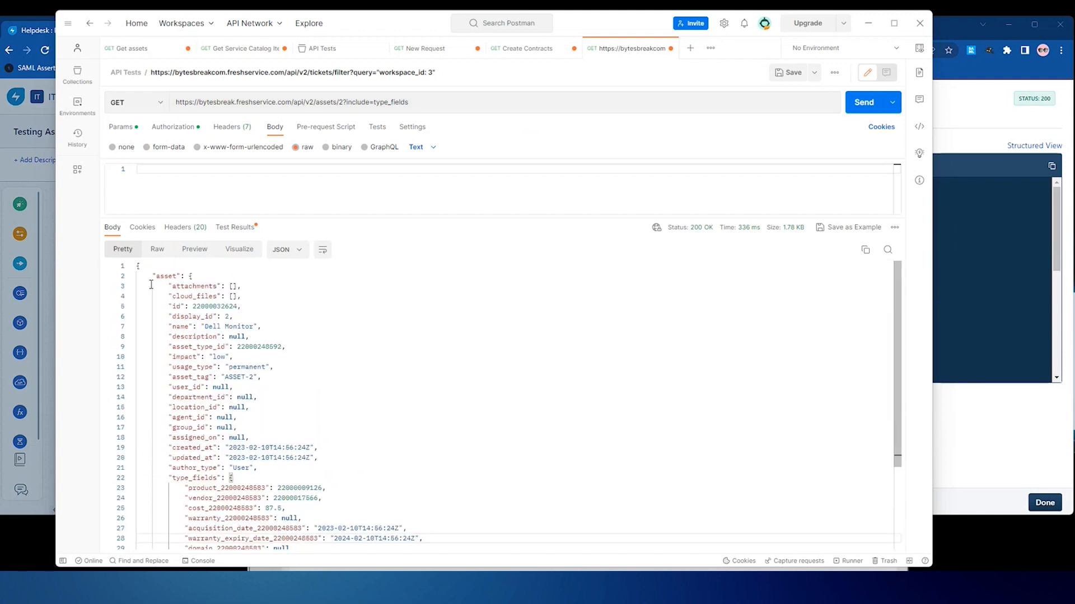
{"action": "mouse_move", "coordinate": [241, 328]}
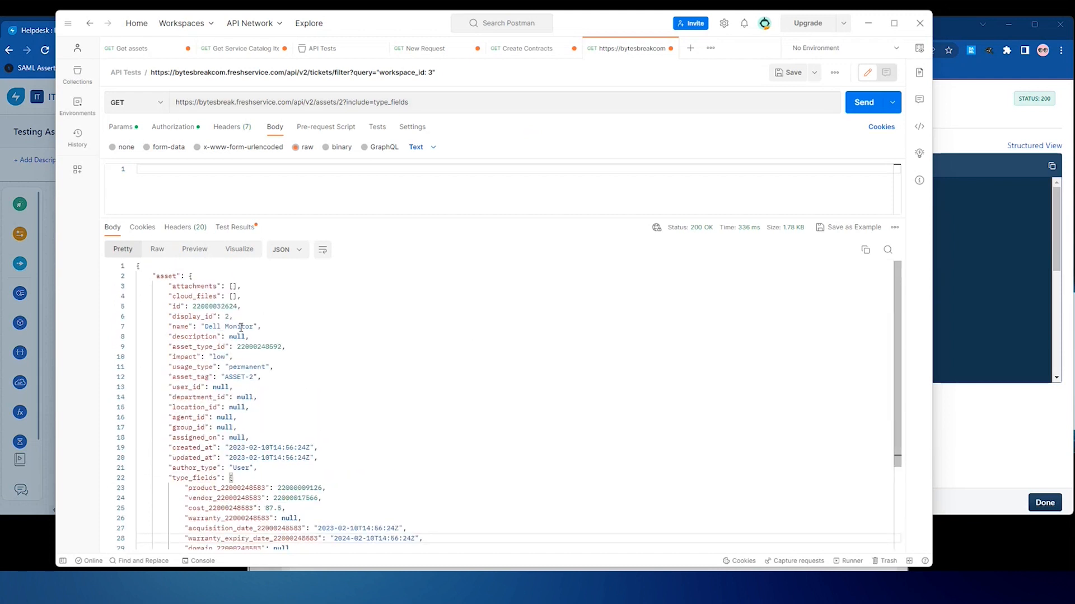
{"action": "scroll", "scroll_direction": "down", "scroll_amount": 3}
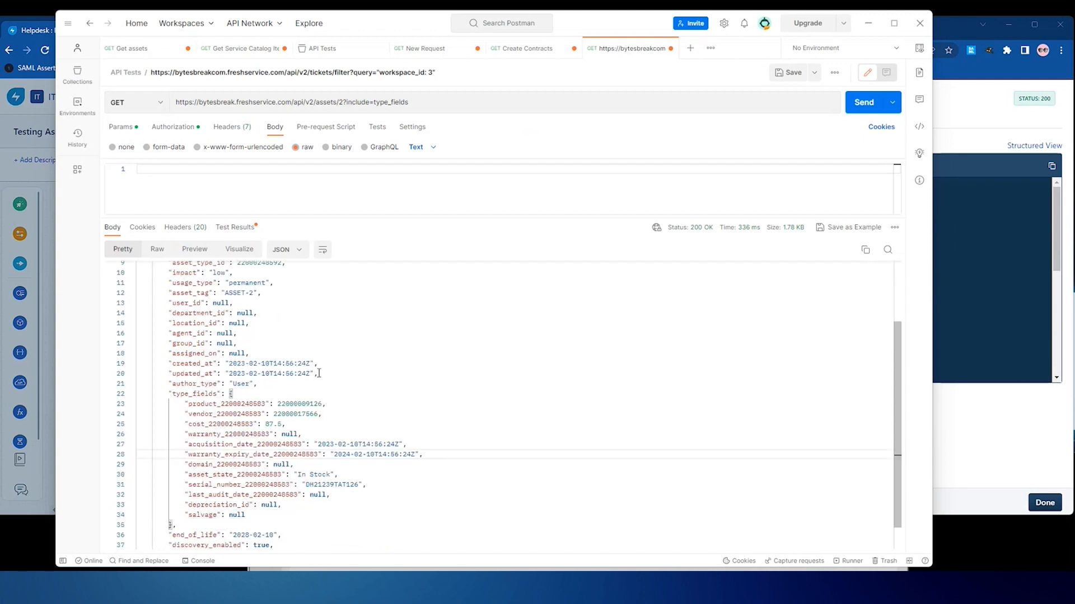